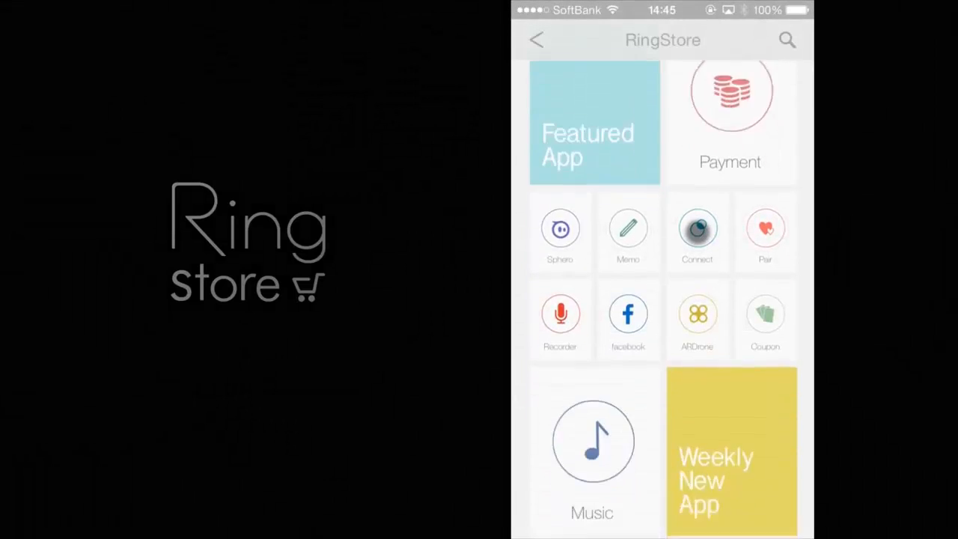
Open the Music app page listing its Play, Stop, Random and Volume gestures.
click(592, 442)
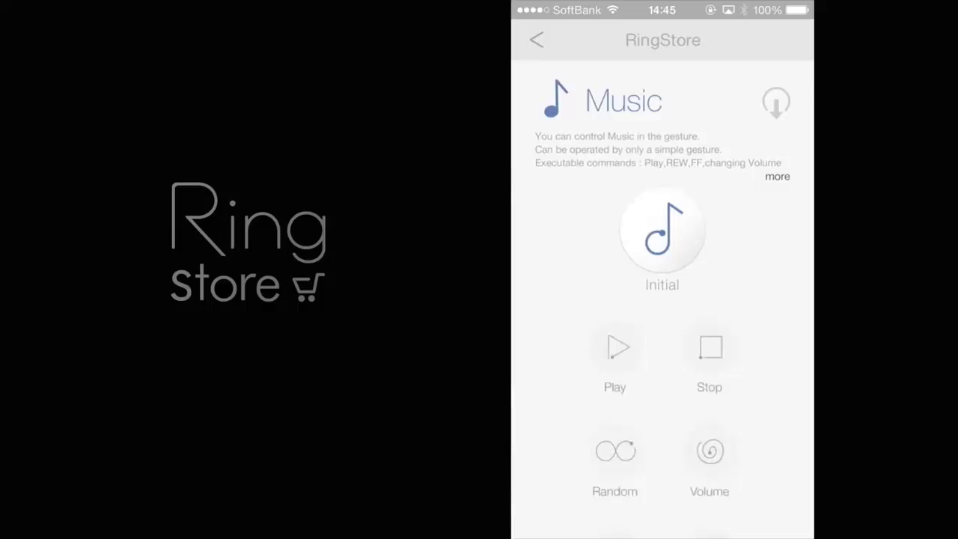